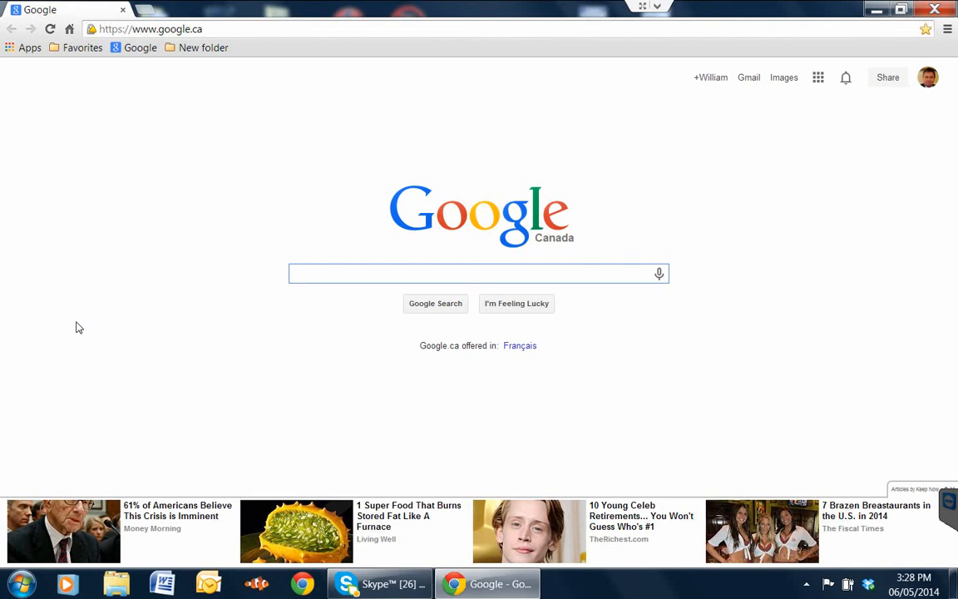
# Step: Reach Chrome's Settings page from the main menu after focusing the Google search field
pyautogui.click(479, 273)
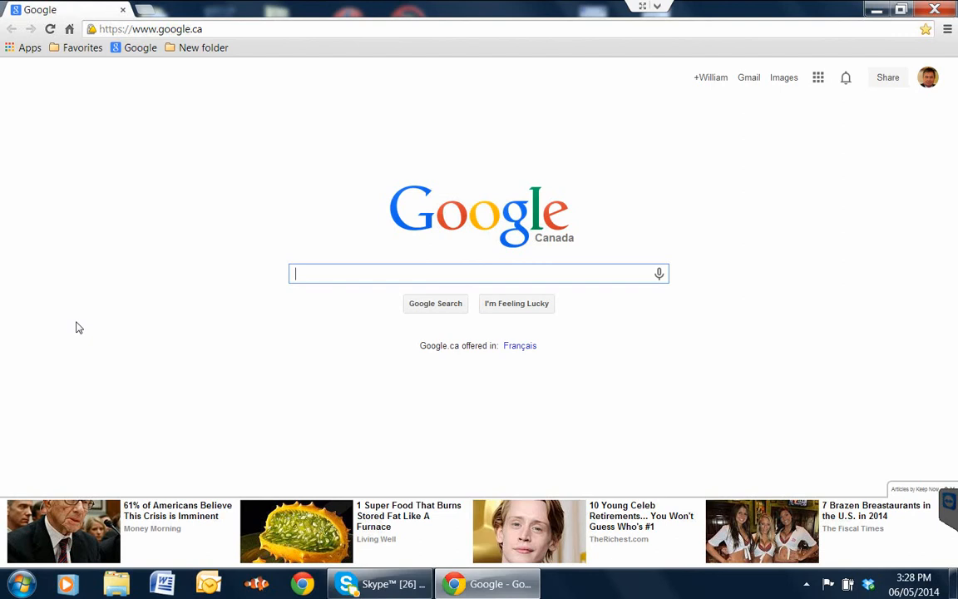
pyautogui.moveTo(439, 189)
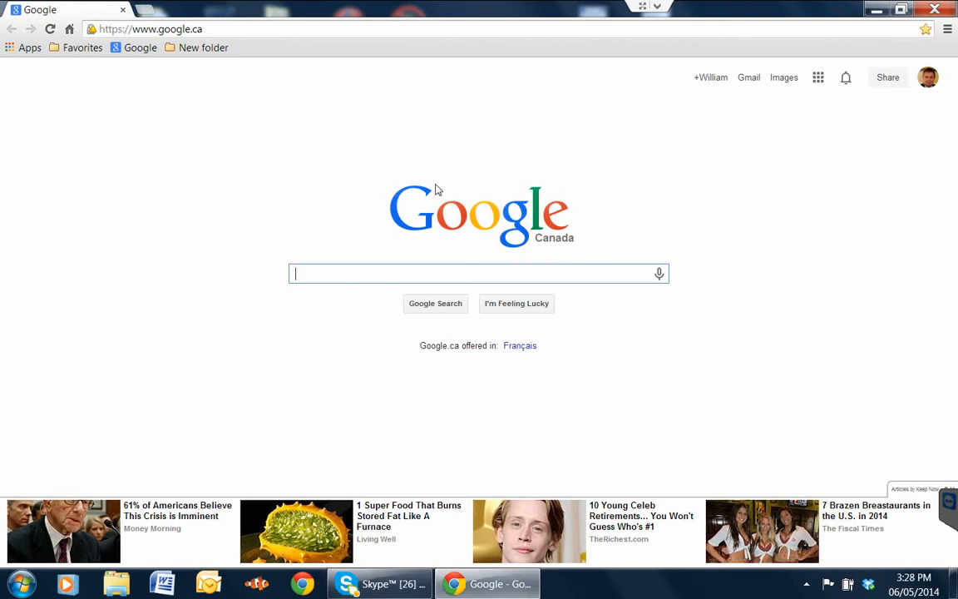
pyautogui.moveTo(30, 491)
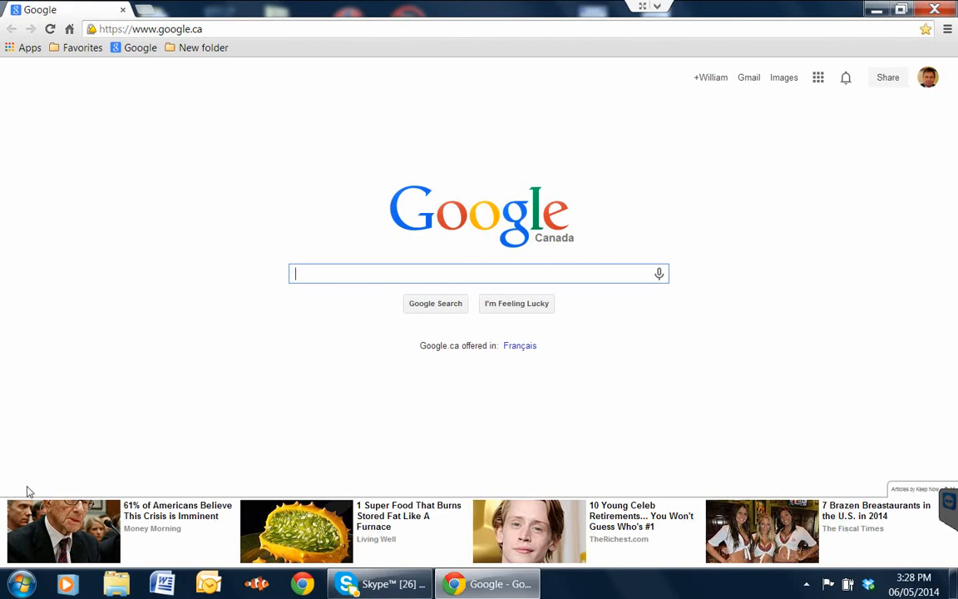
pyautogui.moveTo(848, 527)
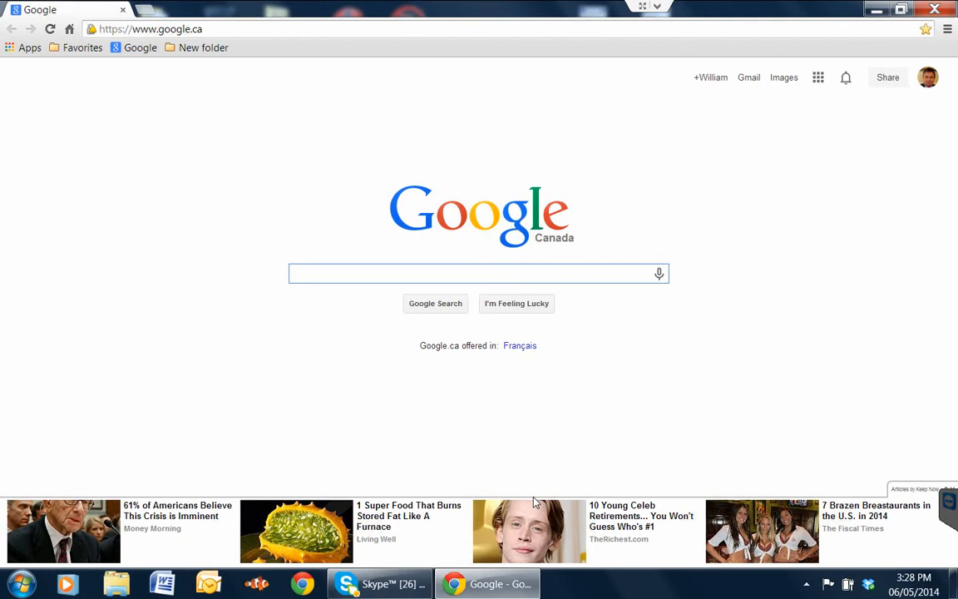
pyautogui.click(479, 273)
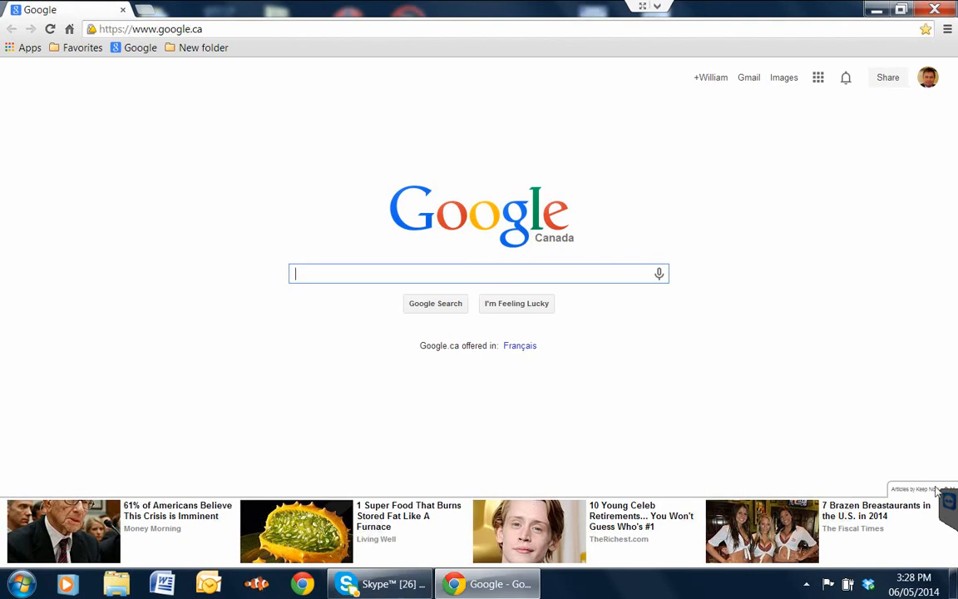
pyautogui.moveTo(952, 38)
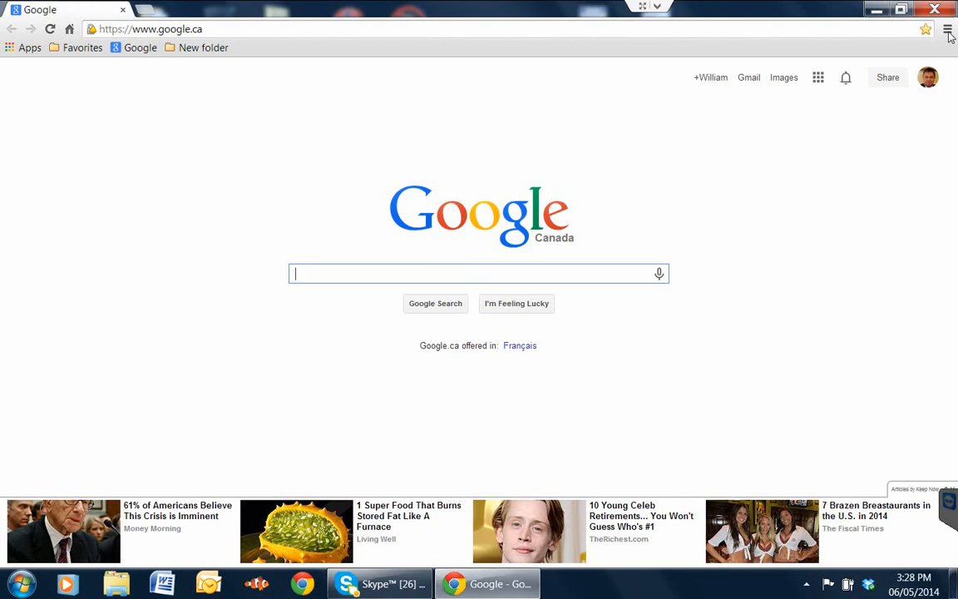
pyautogui.click(948, 30)
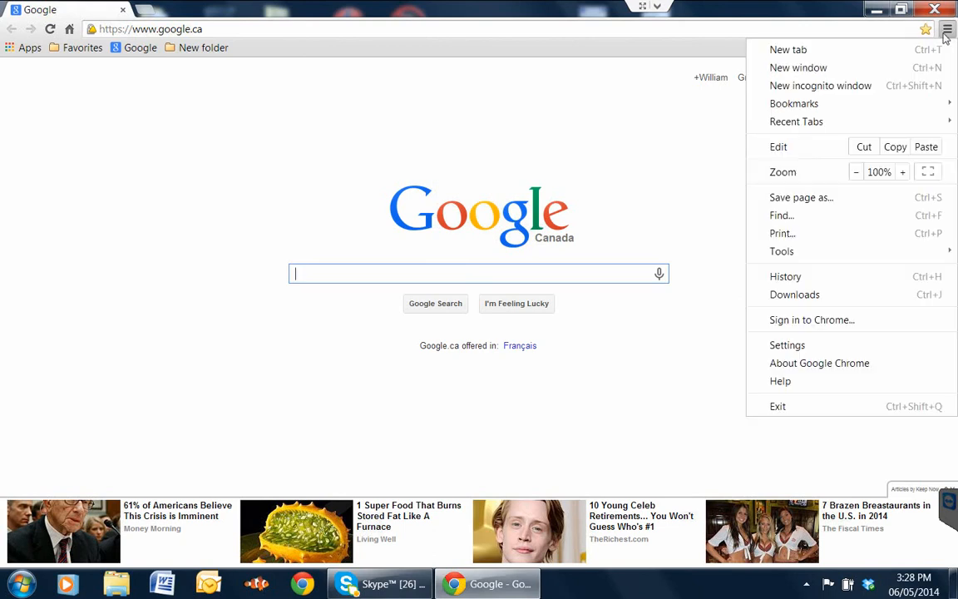
pyautogui.moveTo(809, 321)
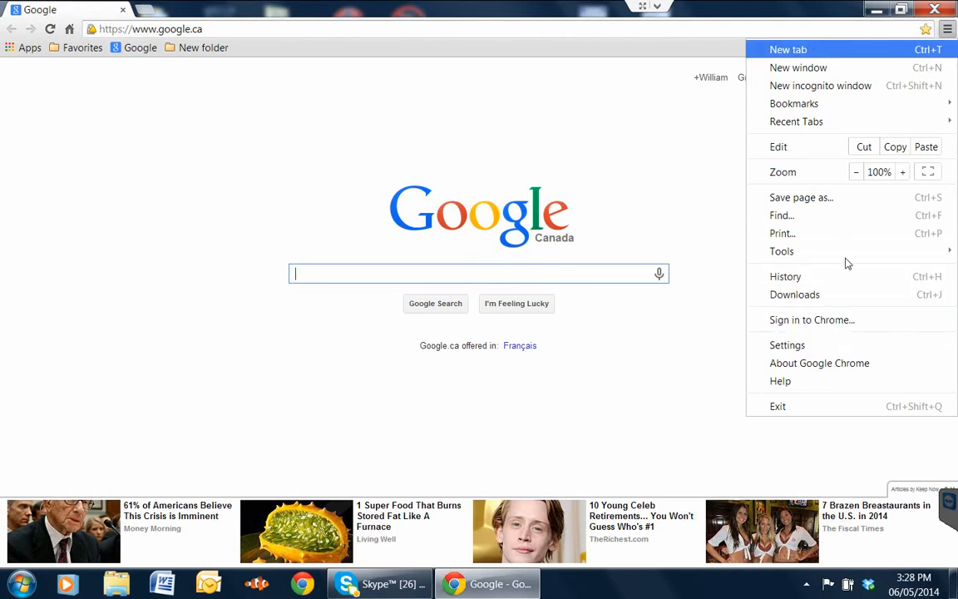
pyautogui.click(787, 345)
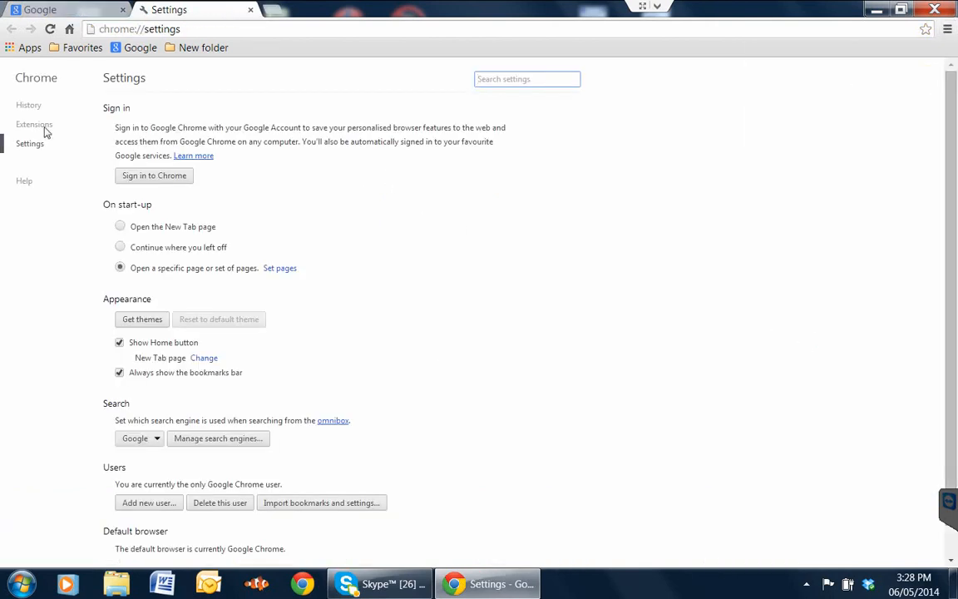
# Step: Show the Extensions list with Google Docs and PdfMaker both enabled
pyautogui.click(33, 123)
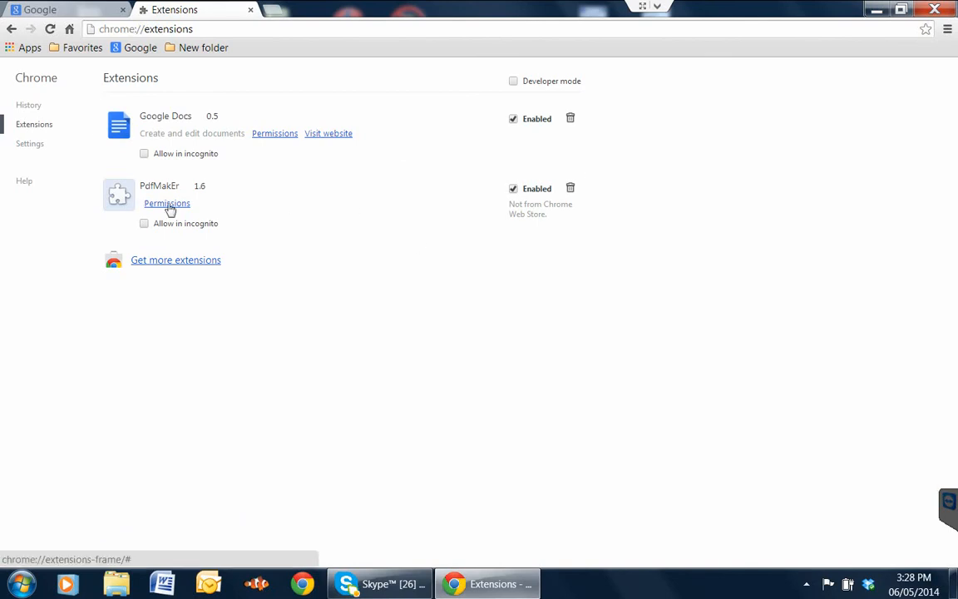
pyautogui.moveTo(166, 218)
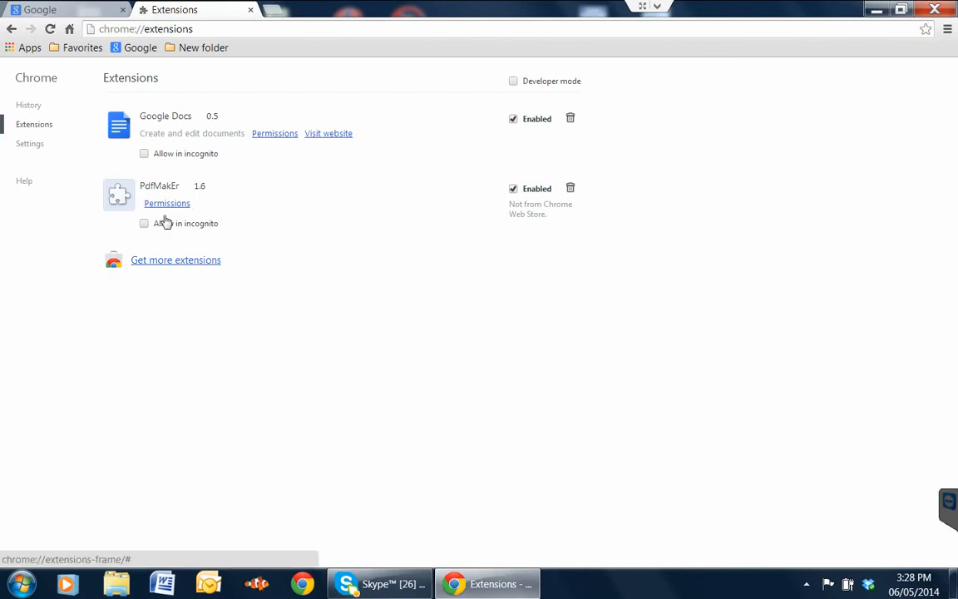
pyautogui.moveTo(158, 131)
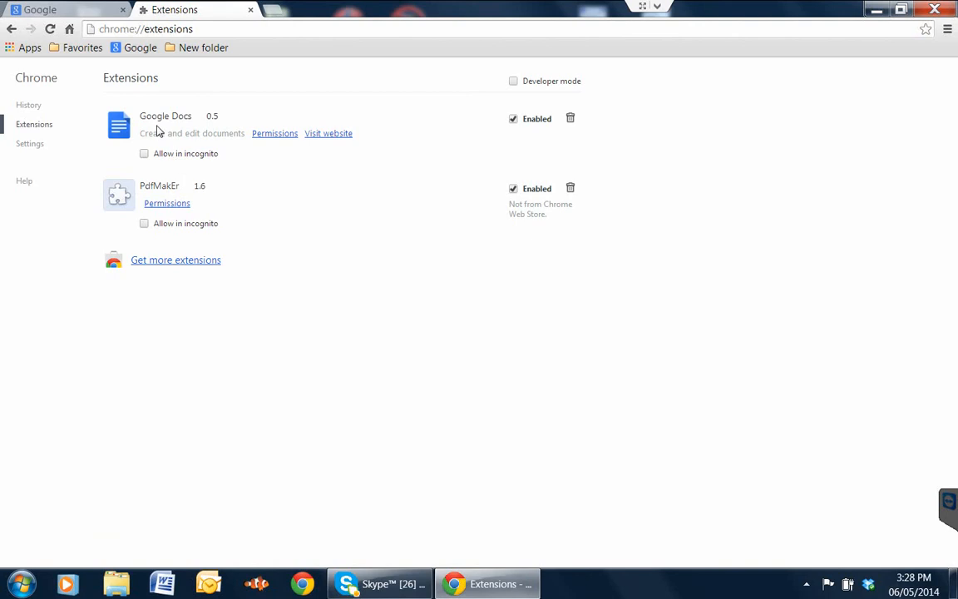
pyautogui.moveTo(113, 194)
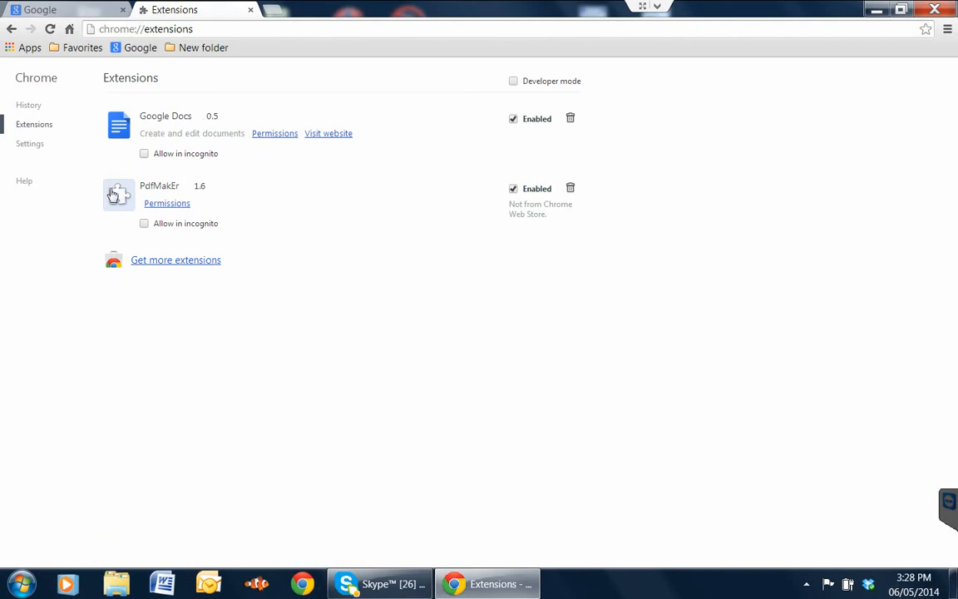
pyautogui.moveTo(163, 193)
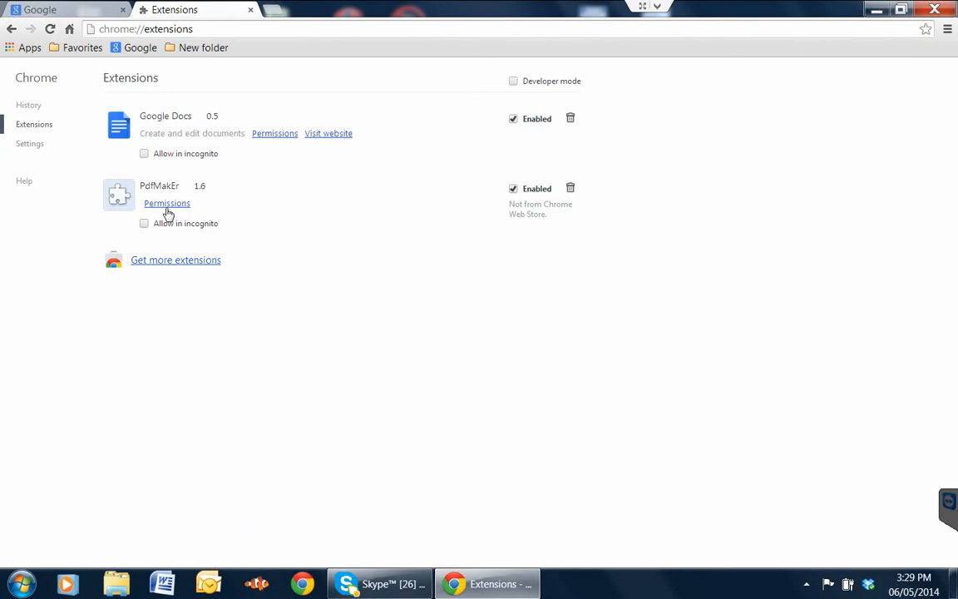
pyautogui.moveTo(489, 243)
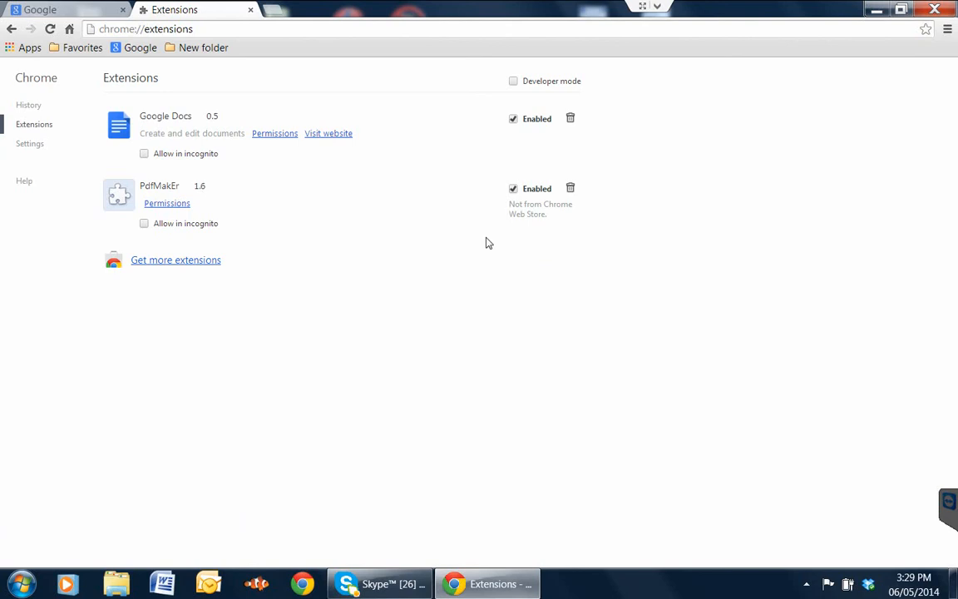
pyautogui.moveTo(480, 232)
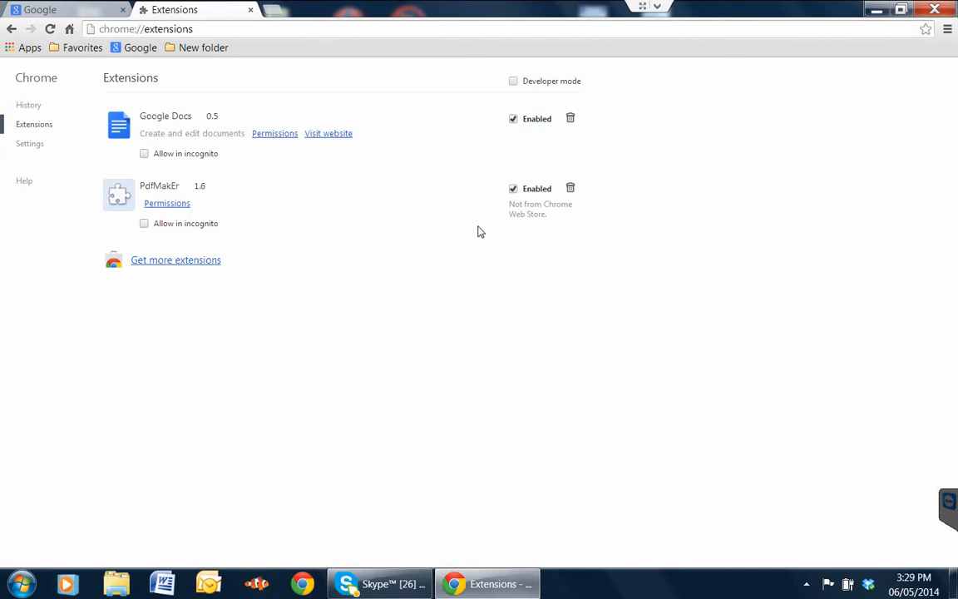
pyautogui.moveTo(509, 221)
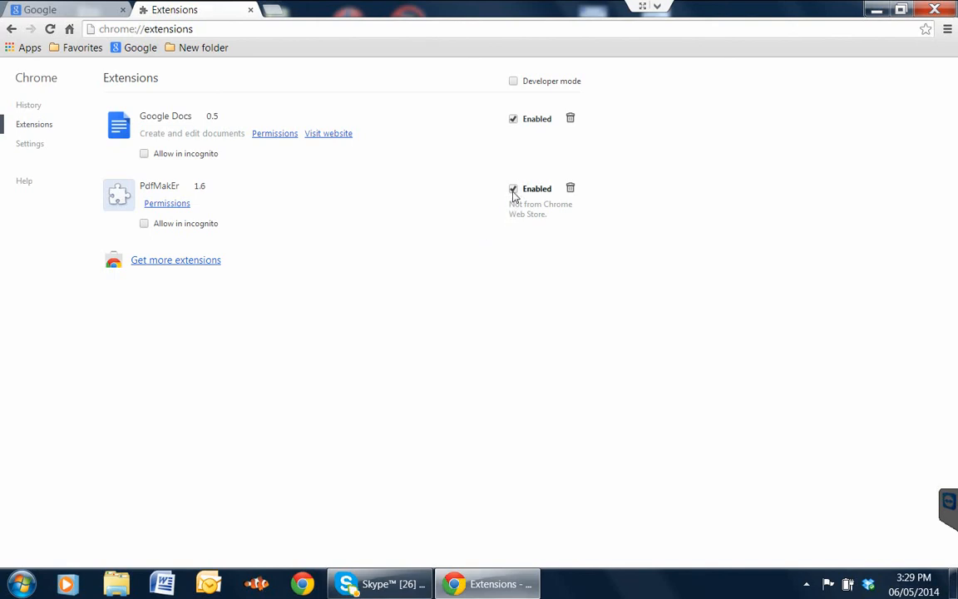
# Step: Disable PdfMaker, then run Google searches for 'hello' and 'frogs' in a new tab
pyautogui.click(512, 188)
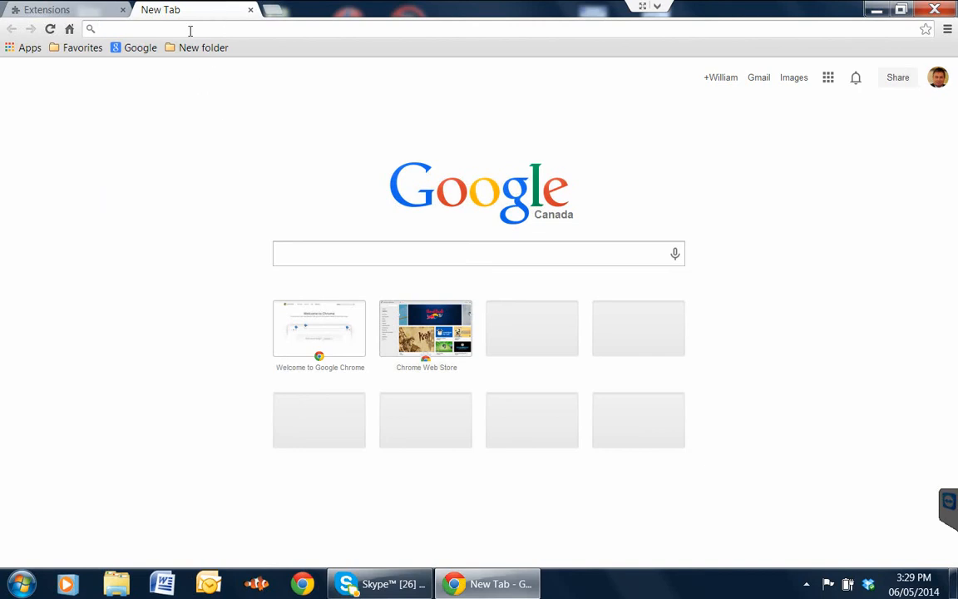
pyautogui.write('hello')
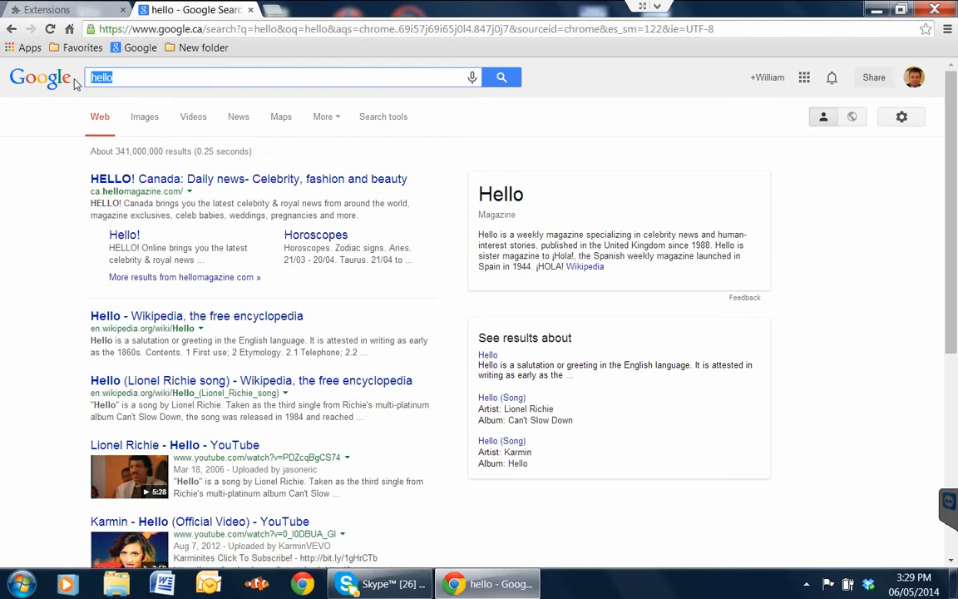
pyautogui.write('frogs')
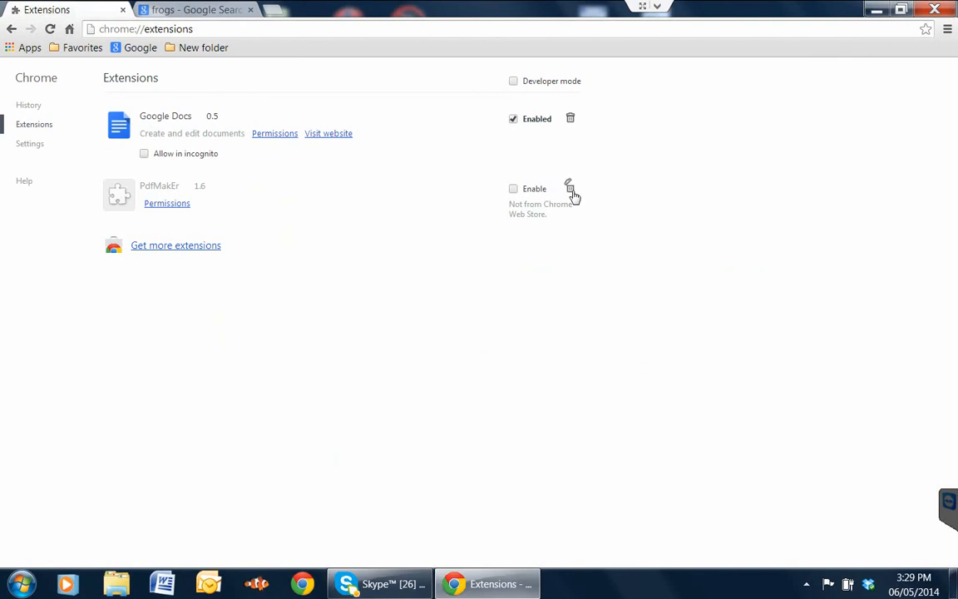
pyautogui.moveTo(569, 189)
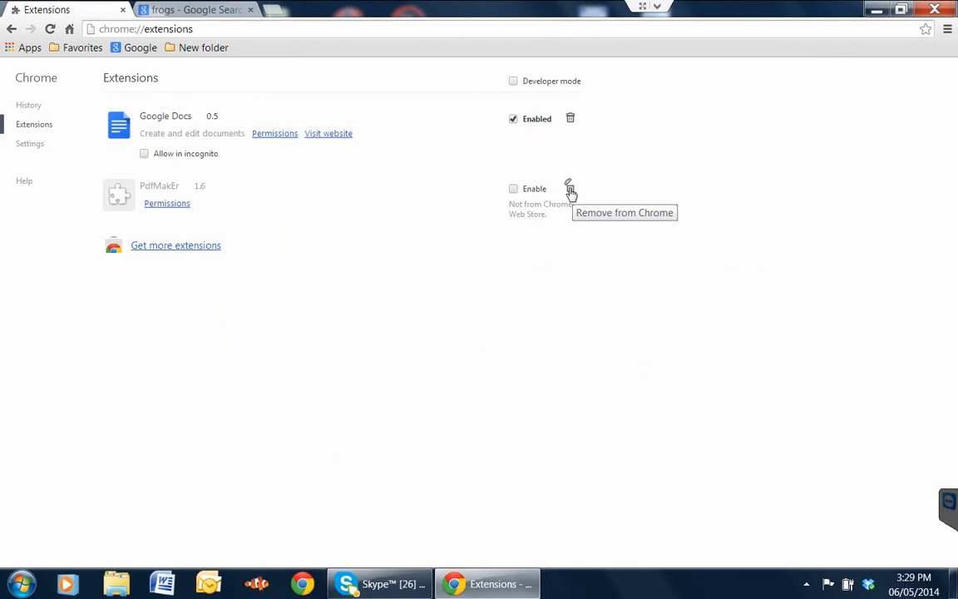
# Step: Delete PdfMaker via its trash icon and confirm, leaving only Google Docs installed
pyautogui.click(569, 188)
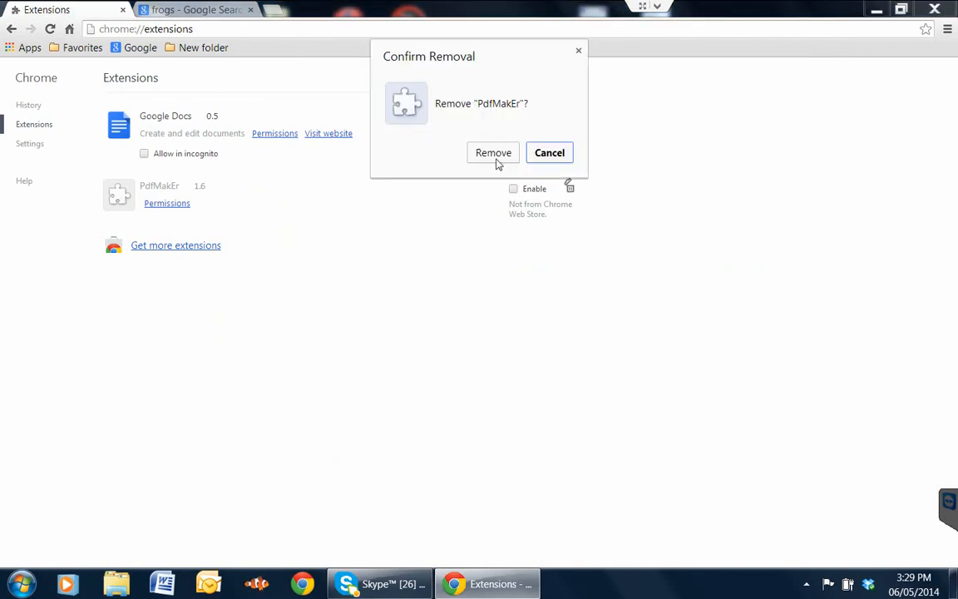
pyautogui.click(492, 153)
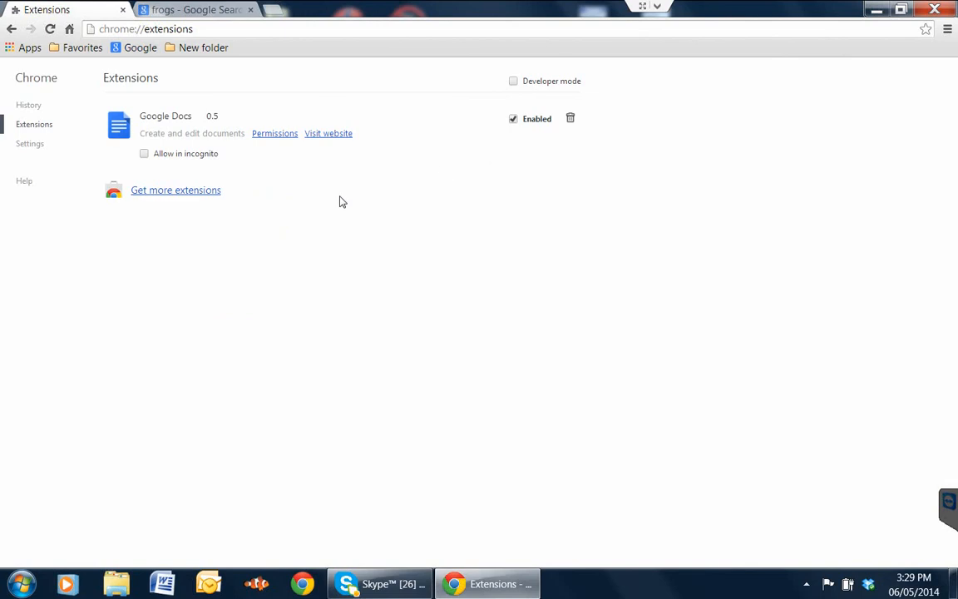
pyautogui.moveTo(246, 115)
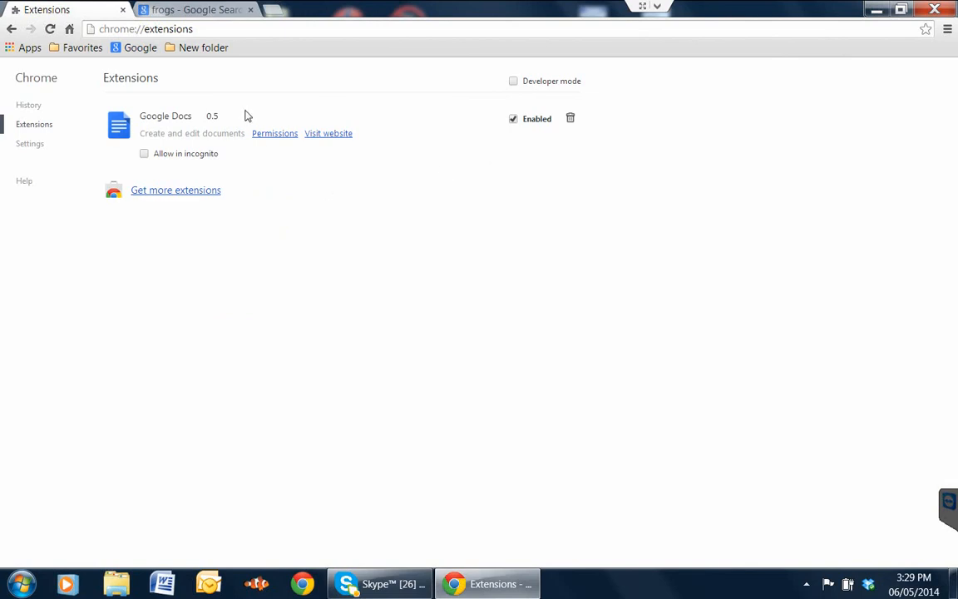
pyautogui.moveTo(230, 107)
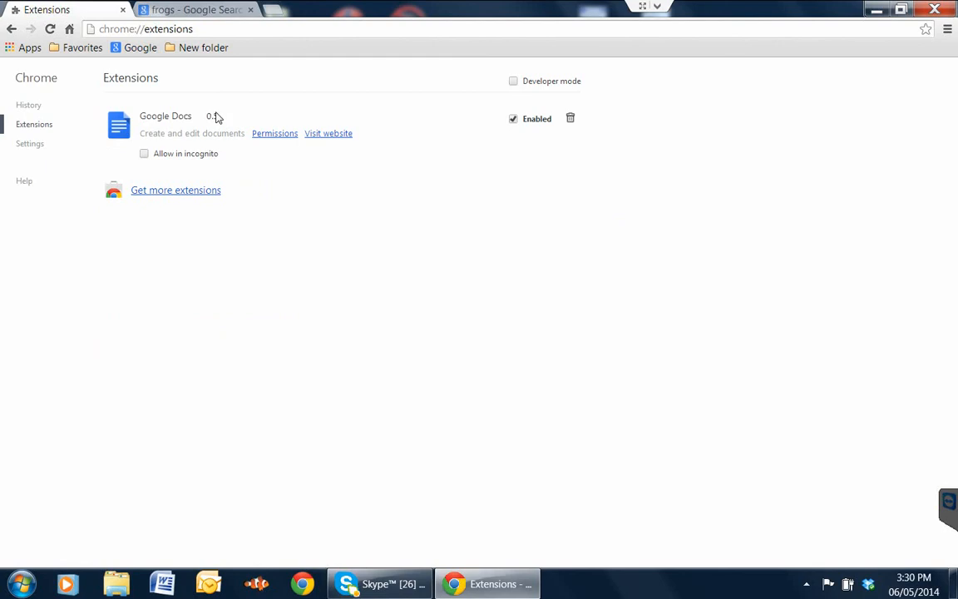
pyautogui.moveTo(290, 185)
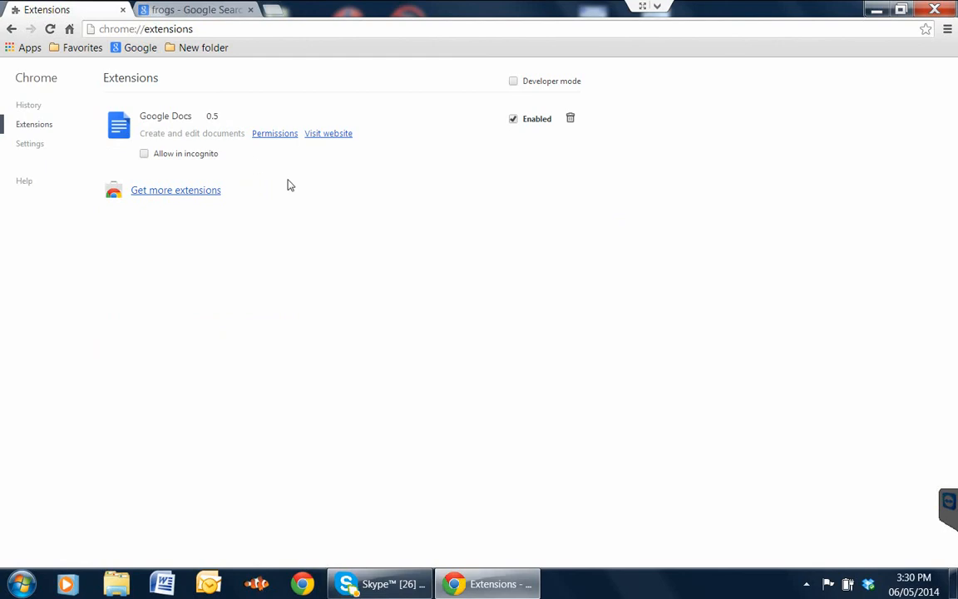